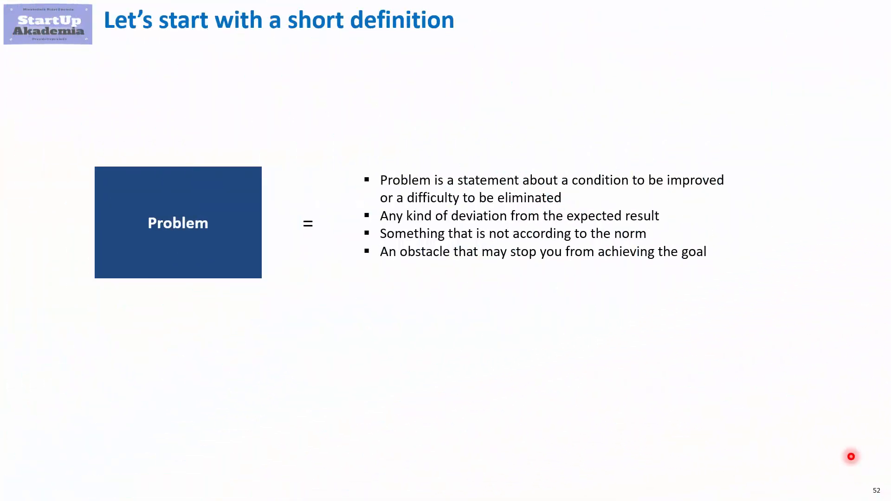
{"action": "mouse_move", "coordinate": [868, 470]}
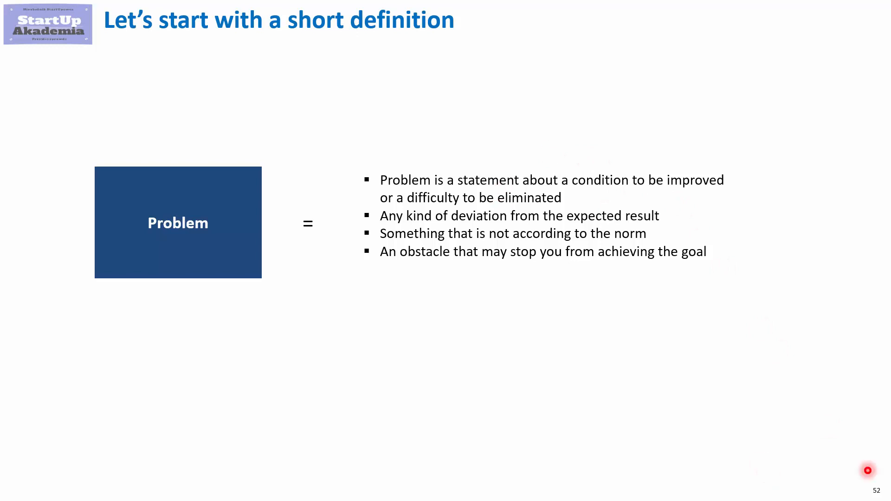
{"action": "mouse_move", "coordinate": [465, 222]}
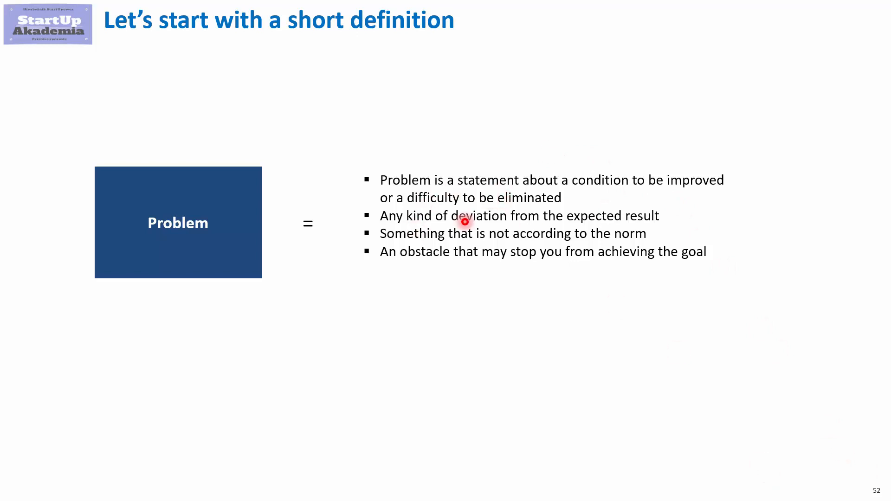
{"action": "mouse_move", "coordinate": [634, 307]}
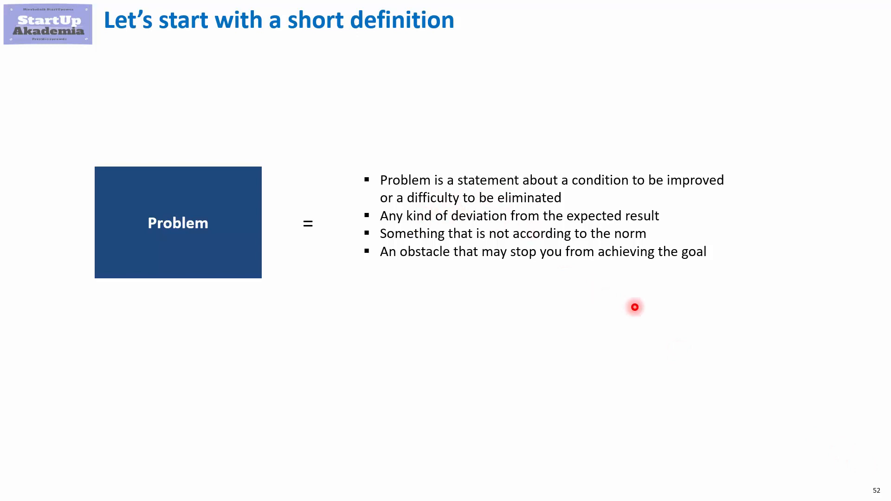
{"action": "mouse_move", "coordinate": [742, 366]}
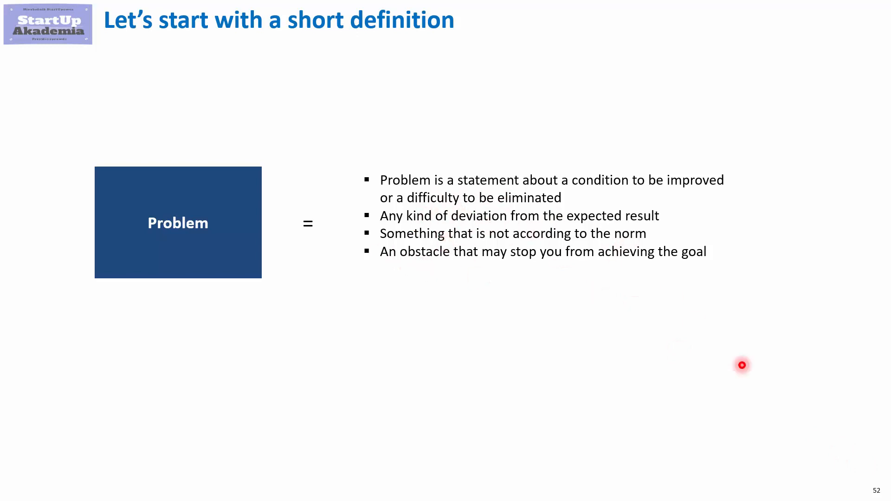
{"action": "mouse_move", "coordinate": [758, 382]}
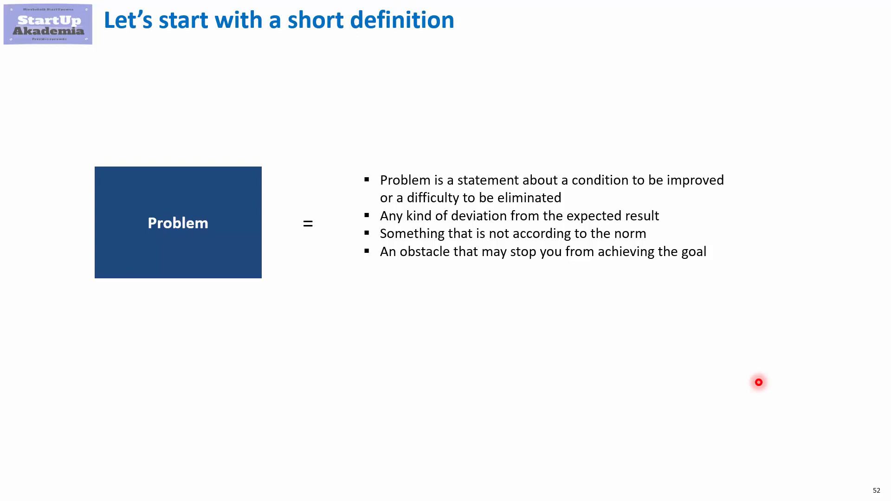
{"action": "mouse_move", "coordinate": [437, 249]}
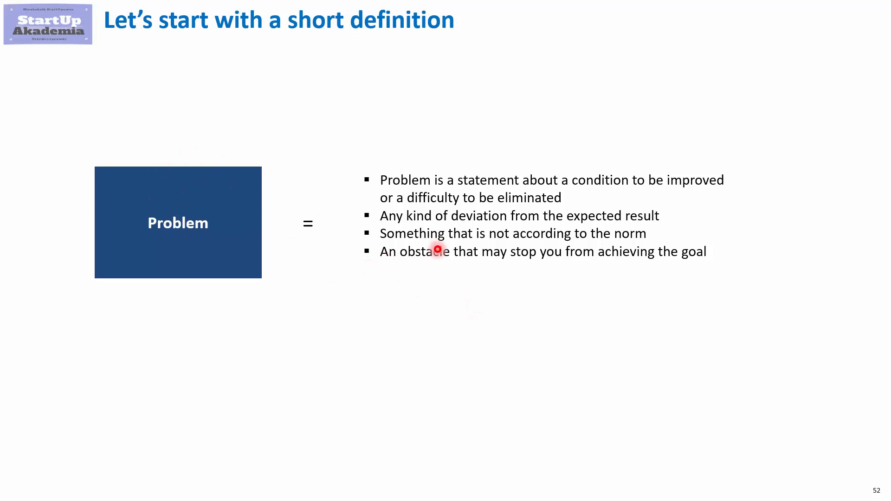
{"action": "mouse_move", "coordinate": [889, 499]}
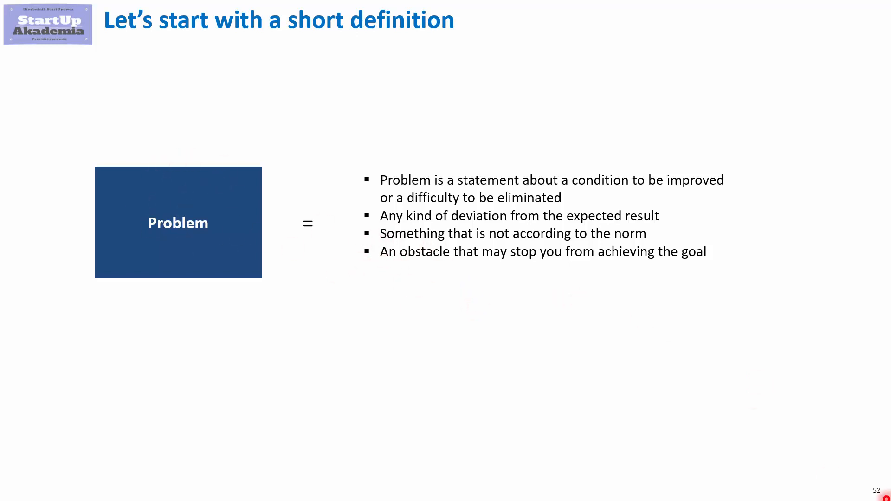
Advance the slideshow to slide 53, giving three reasons a problem statement matters.
{"action": "key", "text": "Right"}
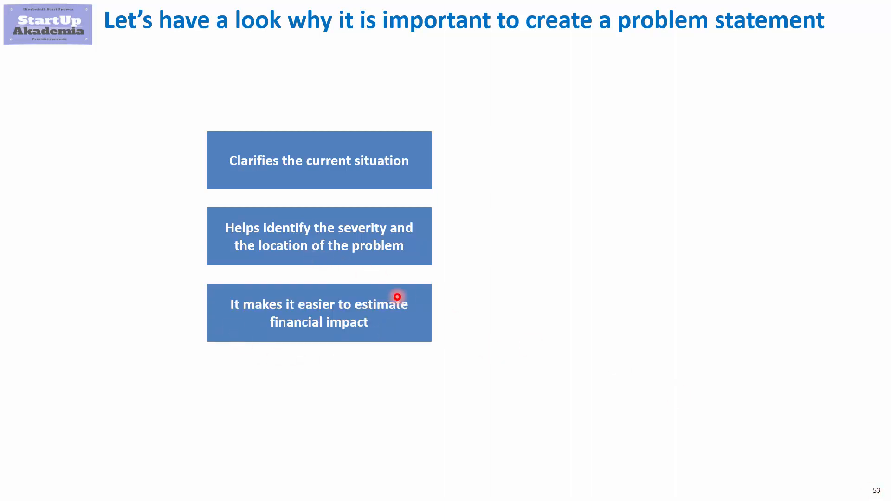
{"action": "mouse_move", "coordinate": [408, 330]}
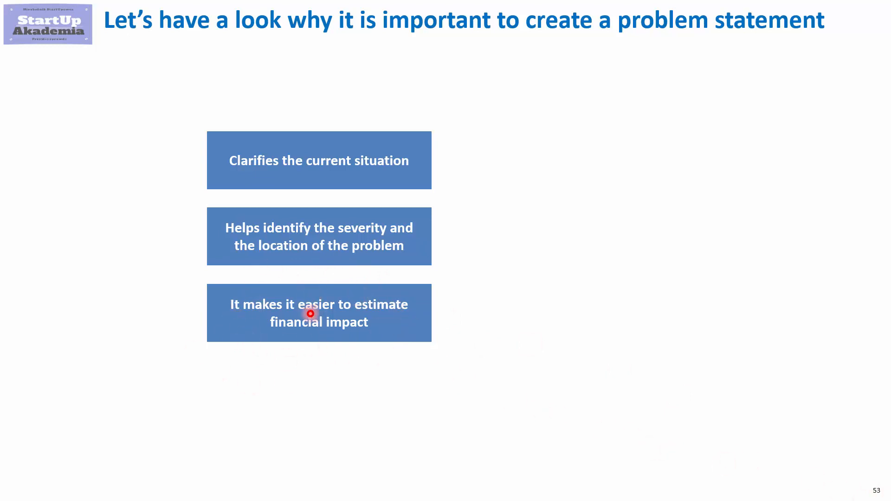
{"action": "mouse_move", "coordinate": [519, 385]}
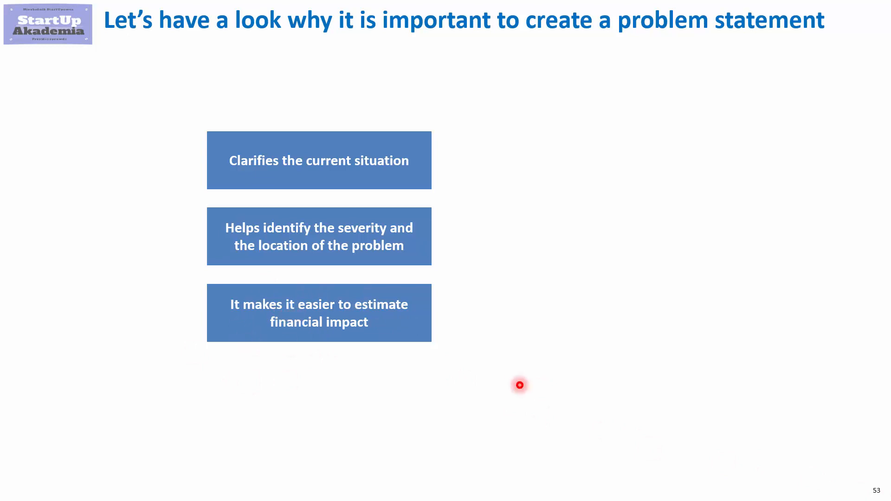